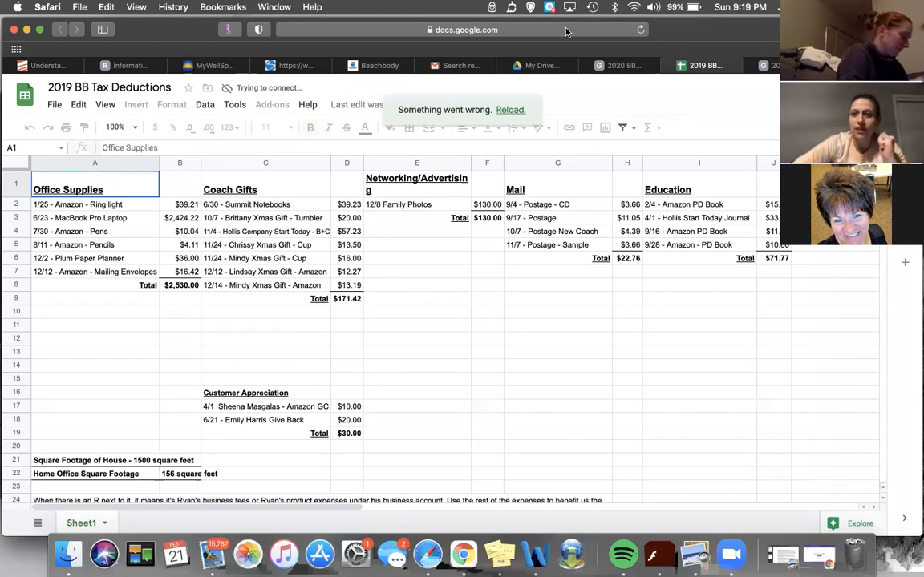
# - Switch from the filled 2019 sheet to the blank 2020 BB Tax Deductions template tab
pyautogui.click(621, 65)
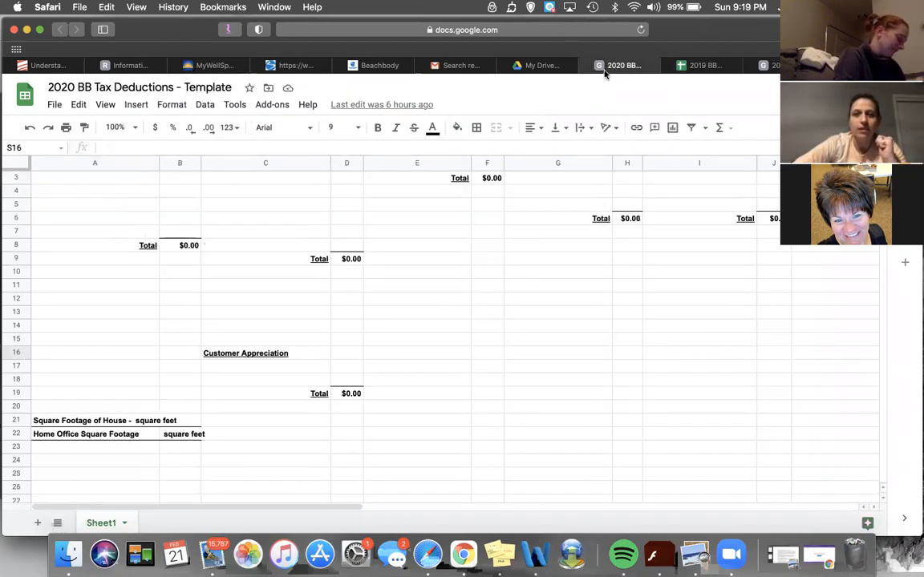
pyautogui.click(706, 65)
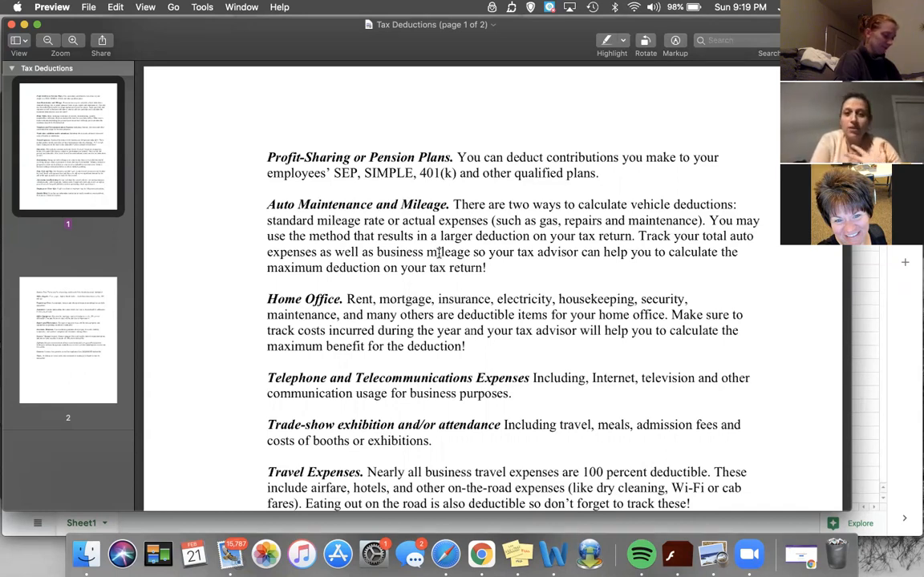
pyautogui.scroll(-3)
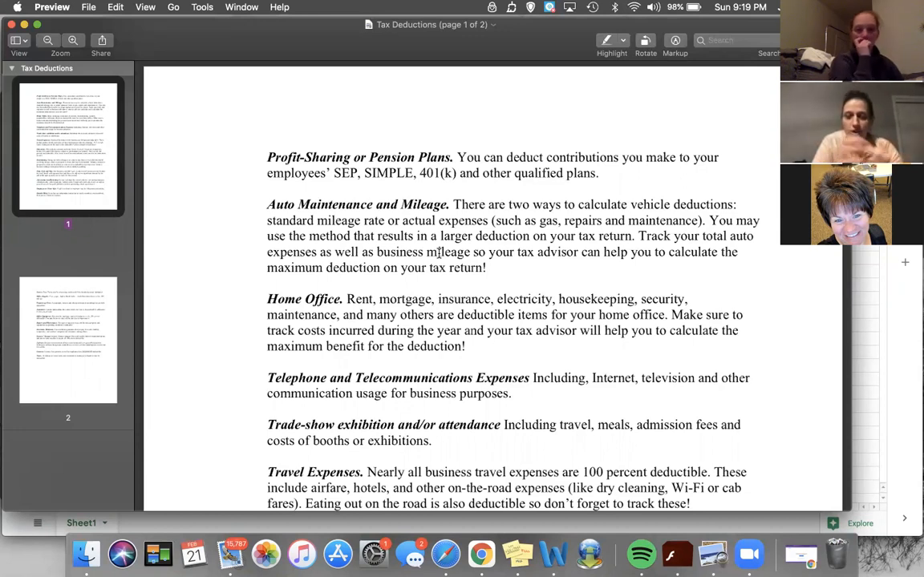
pyautogui.scroll(-3)
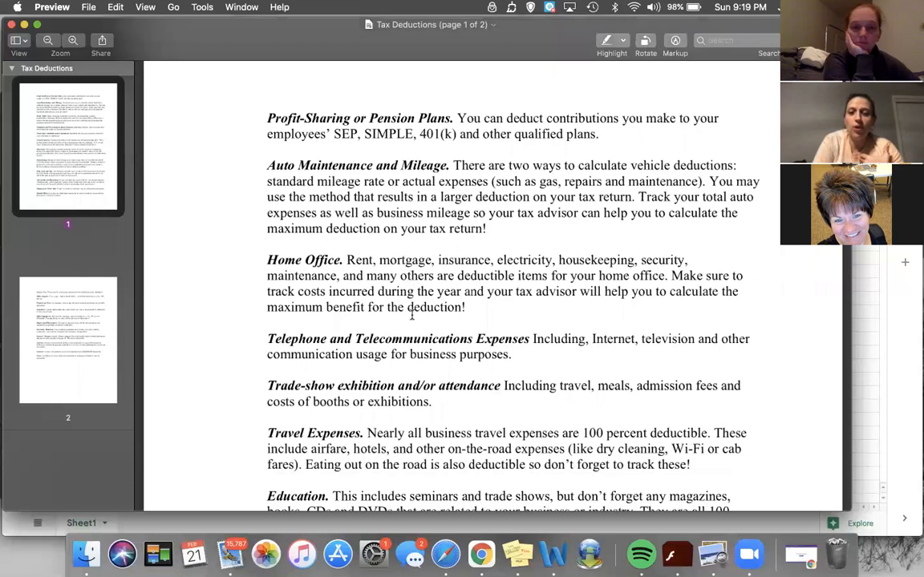
pyautogui.scroll(-3)
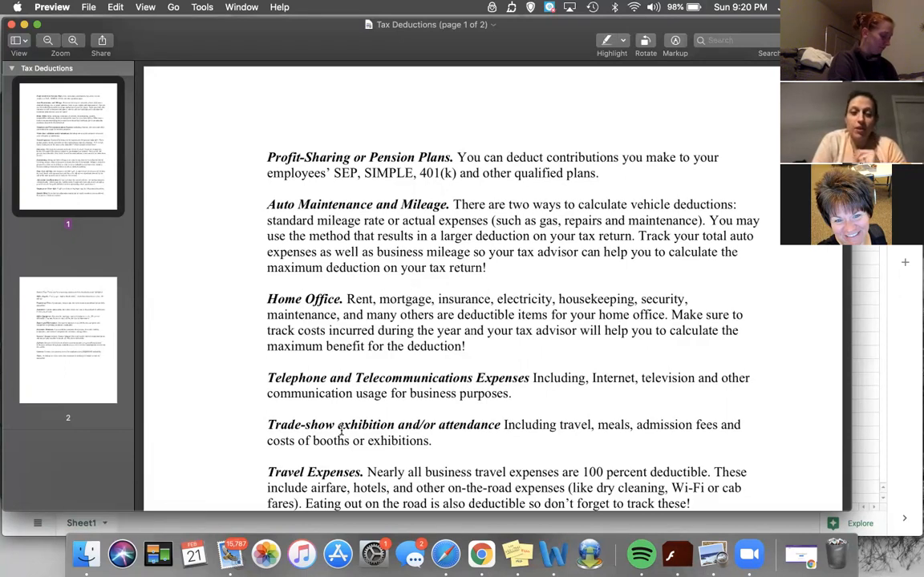
pyautogui.moveTo(415, 329)
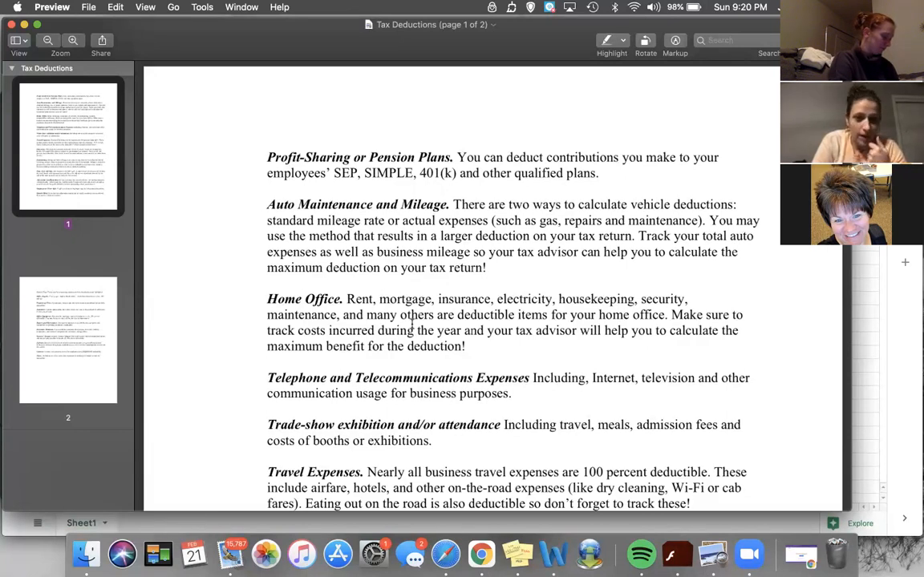
pyautogui.scroll(-3)
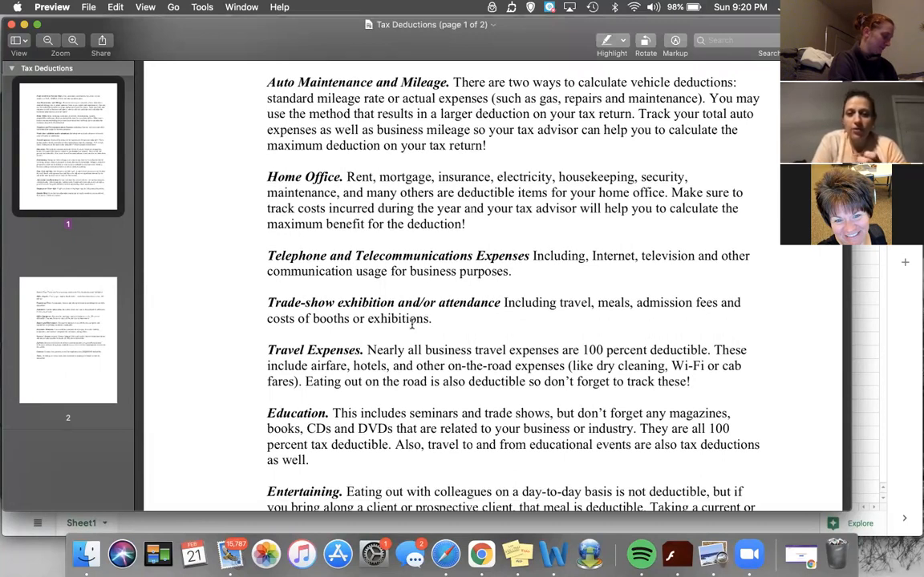
pyautogui.scroll(-3)
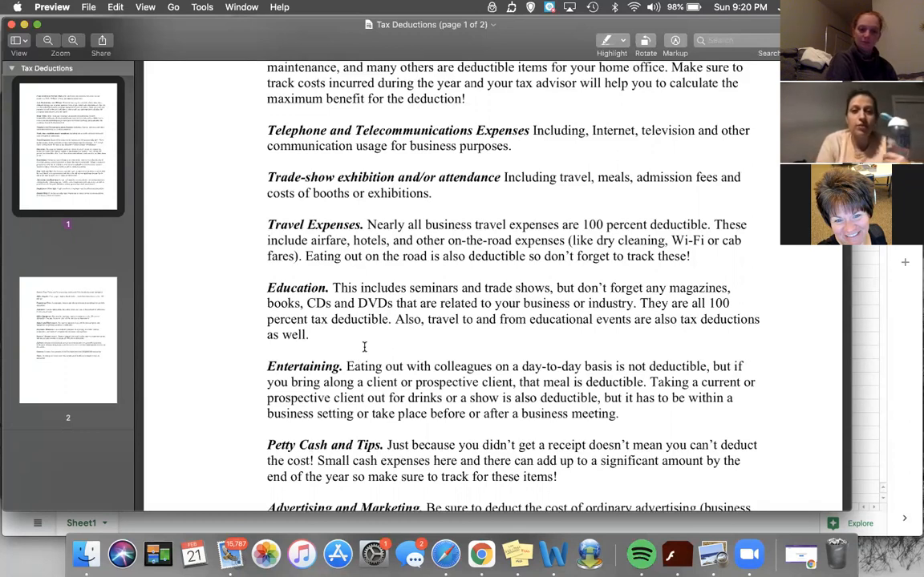
pyautogui.scroll(-3)
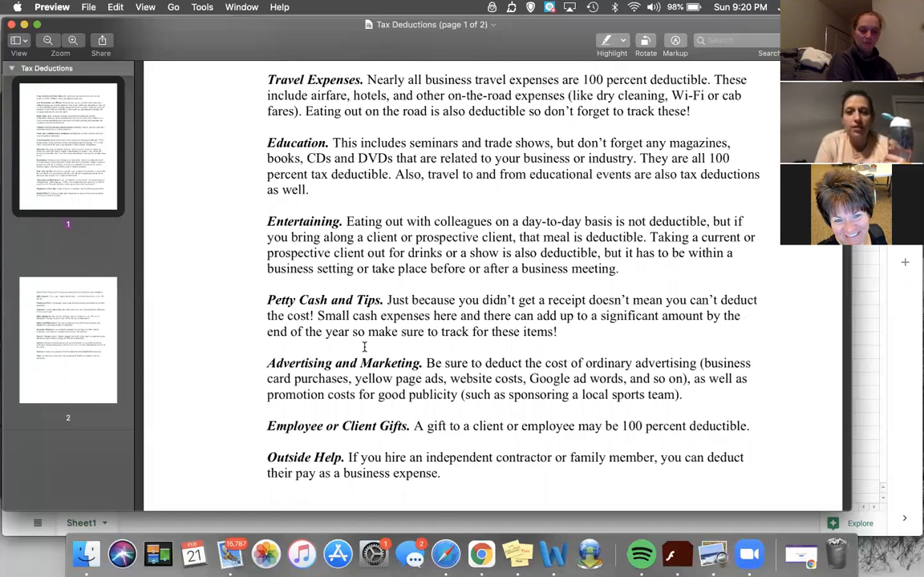
pyautogui.scroll(-3)
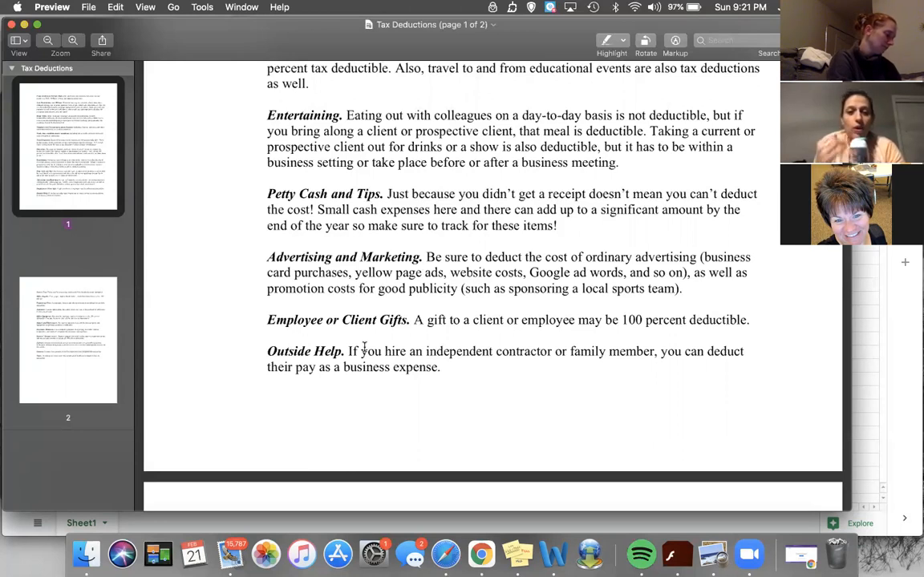
pyautogui.scroll(-3)
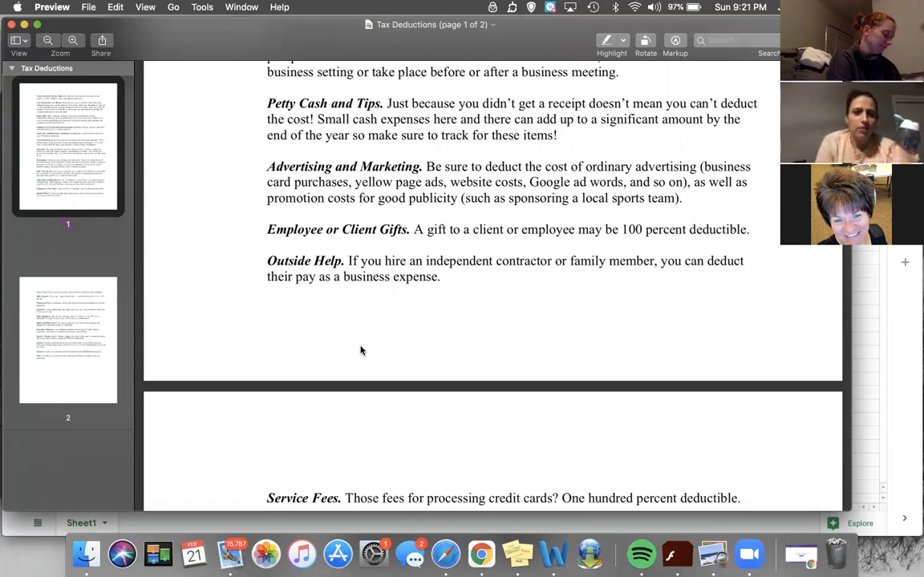
# - Scroll down the Tax Deductions PDF to page 2, Service Fees through Software
pyautogui.scroll(-3)
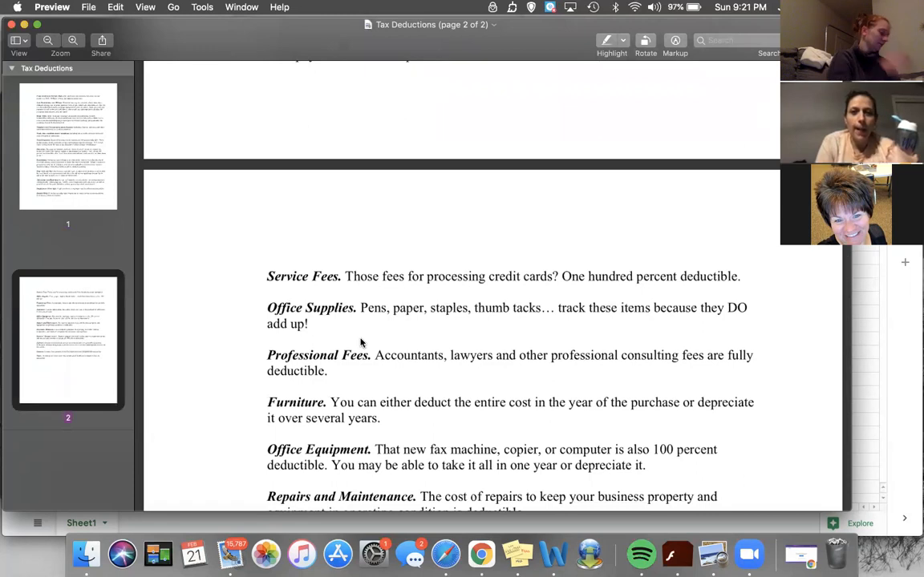
pyautogui.scroll(-3)
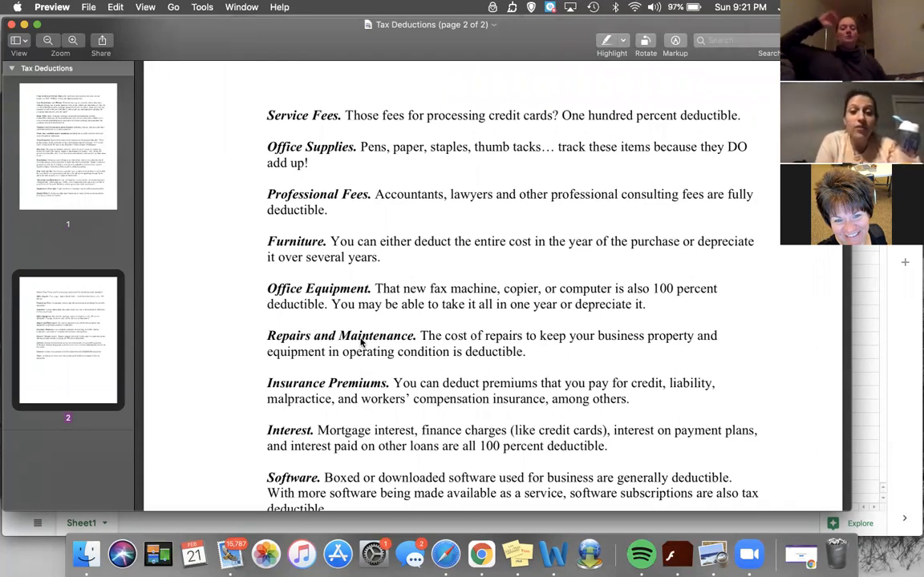
pyautogui.scroll(-3)
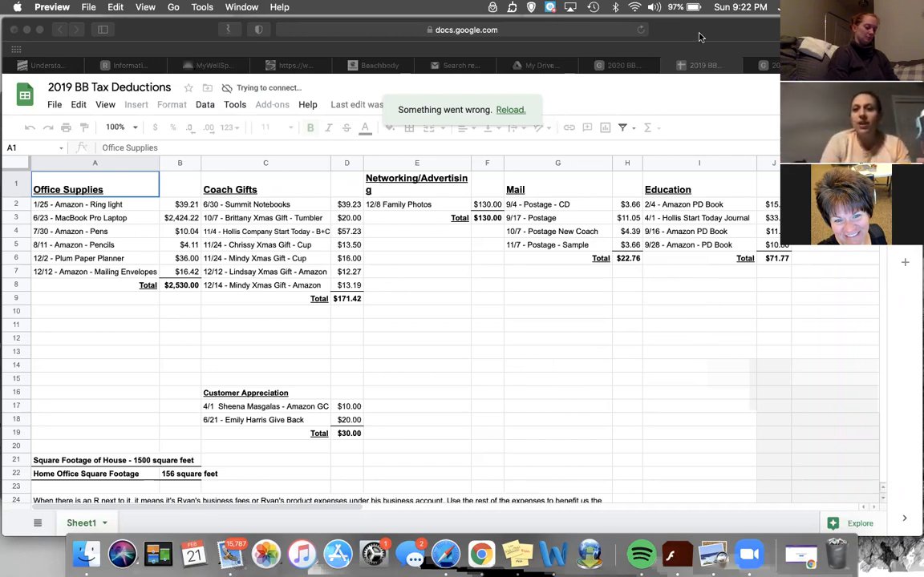
pyautogui.click(739, 66)
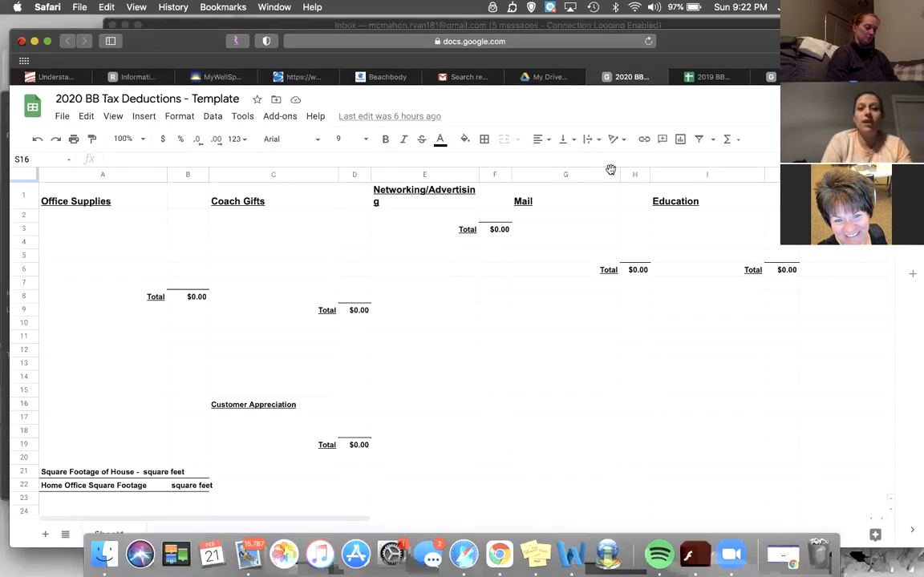
pyautogui.moveTo(603, 178)
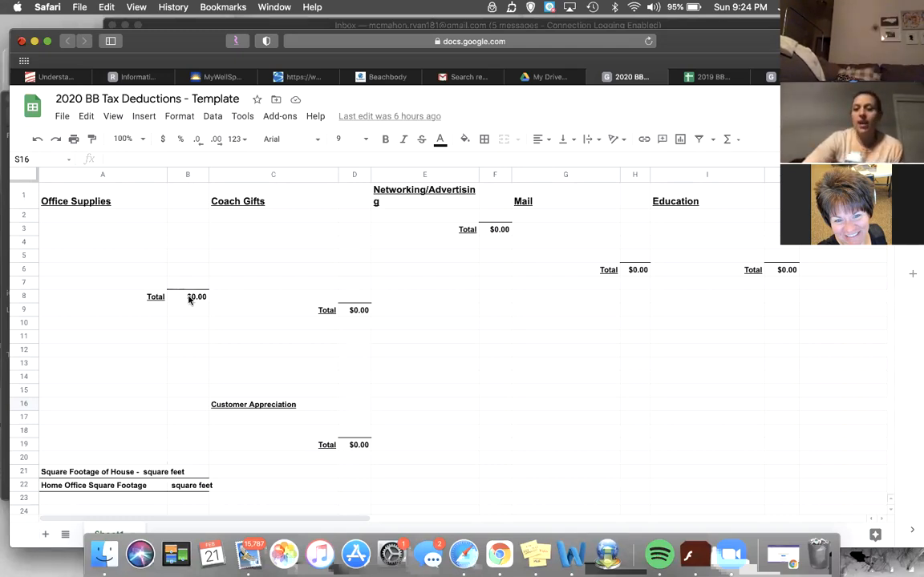
pyautogui.hscroll(3)
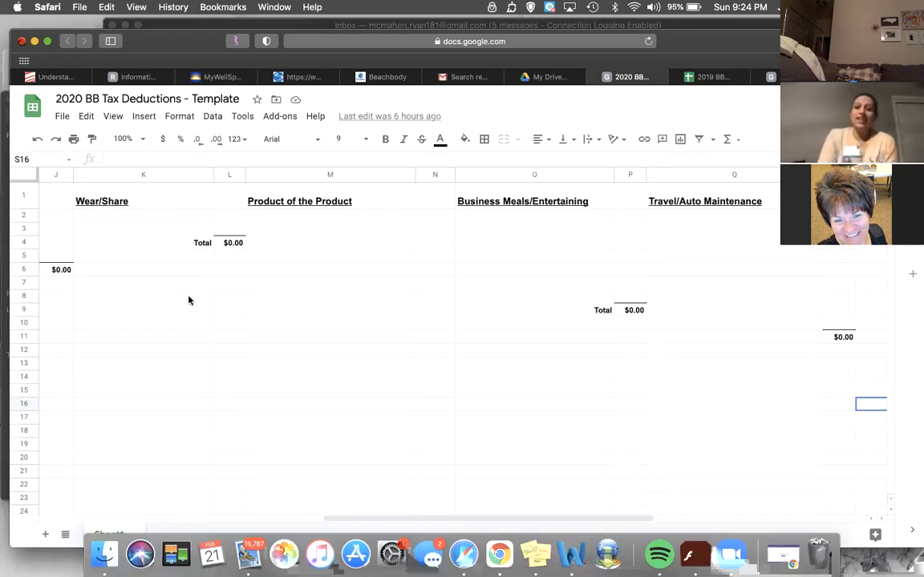
pyautogui.moveTo(267, 333)
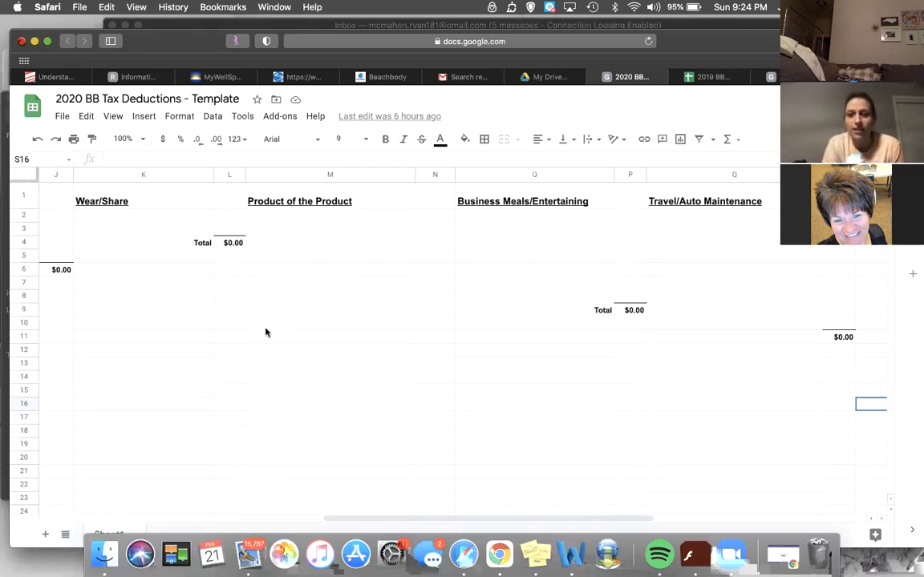
pyautogui.hscroll(3)
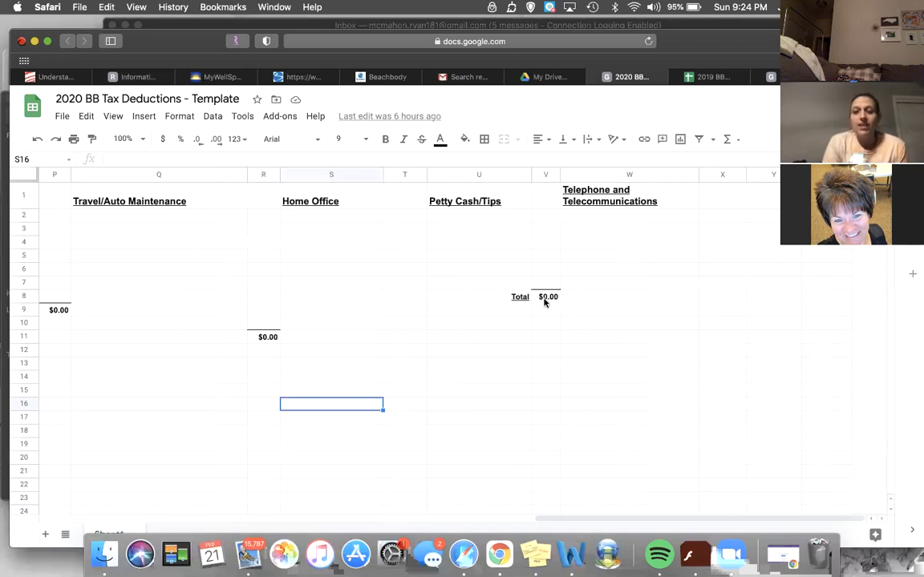
pyautogui.click(546, 296)
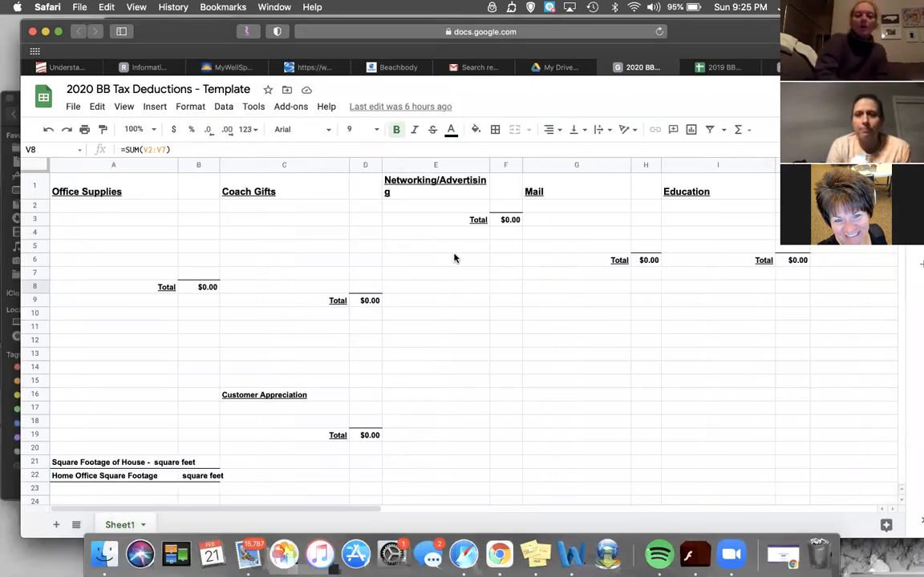
# - Switch to the filled 2019 BB Tax Deductions browser tab
pyautogui.click(723, 66)
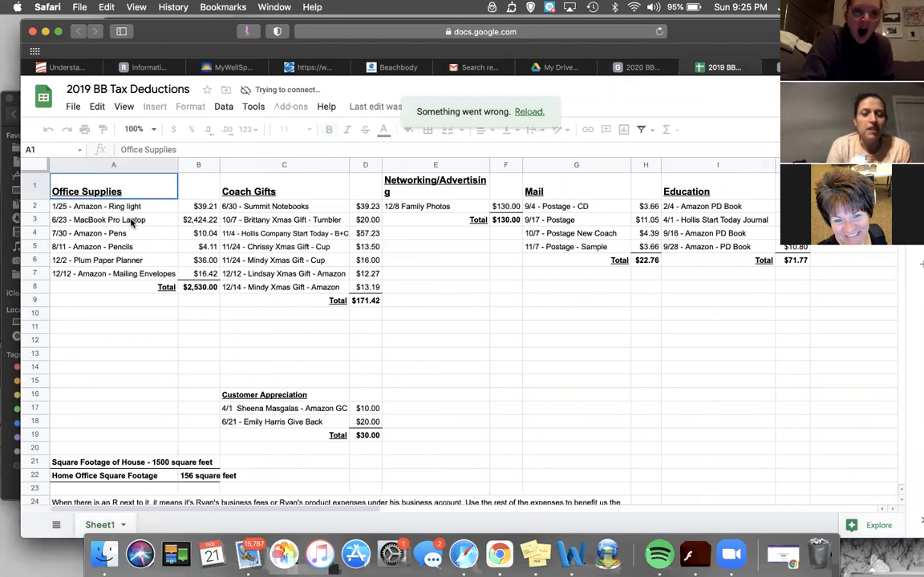
pyautogui.moveTo(122, 233)
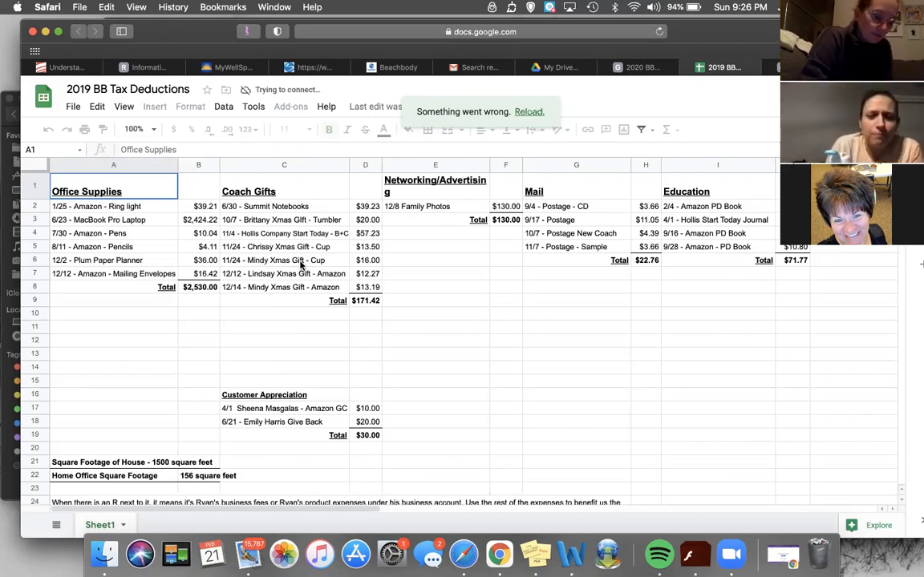
pyautogui.moveTo(317, 256)
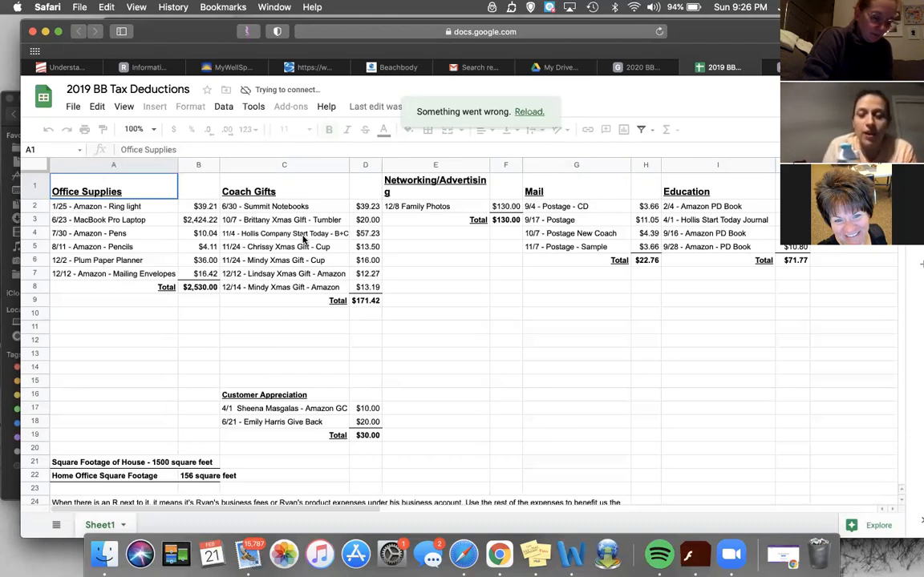
pyautogui.moveTo(463, 323)
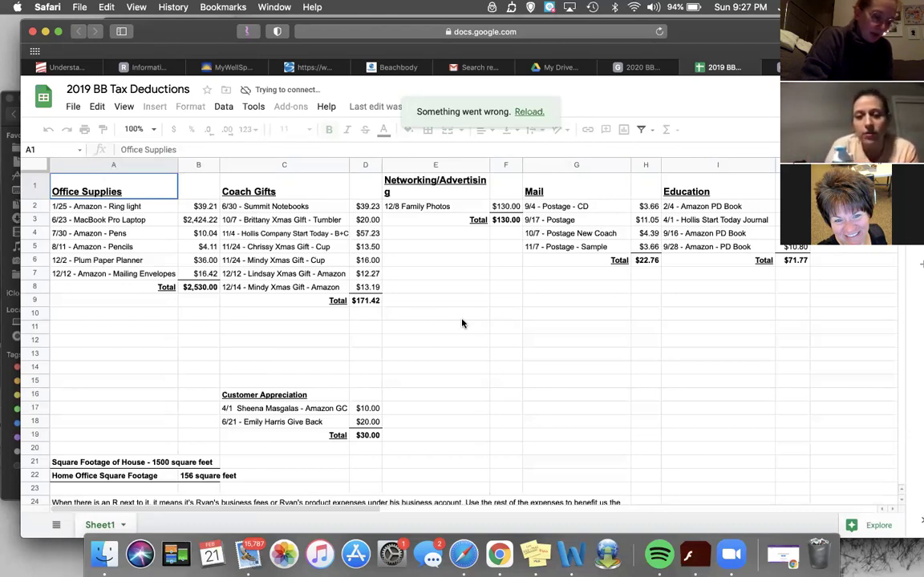
pyautogui.moveTo(298, 402)
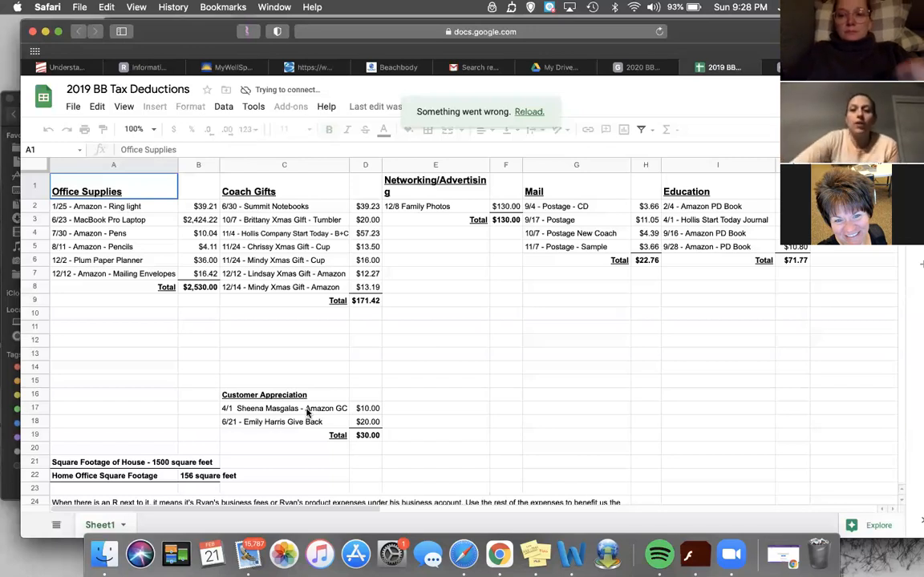
pyautogui.hscroll(3)
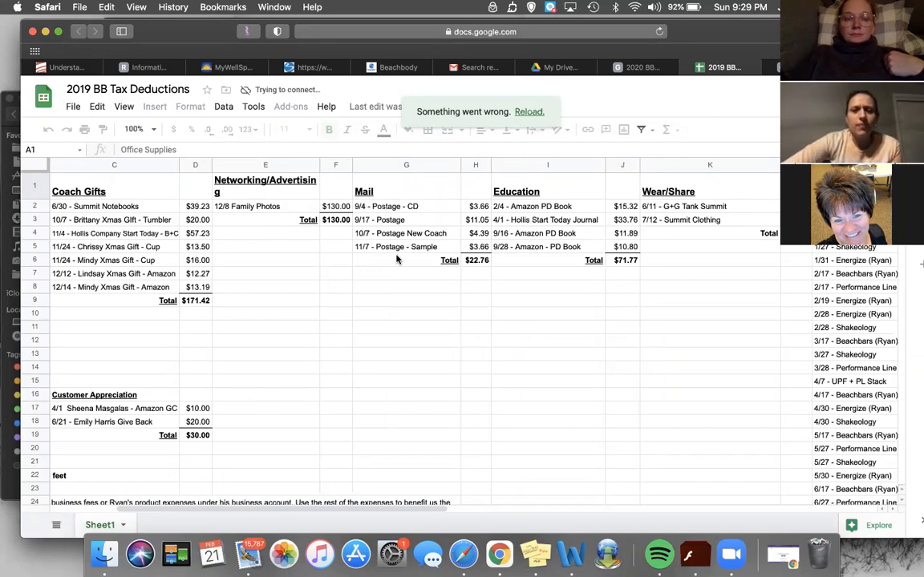
pyautogui.hscroll(3)
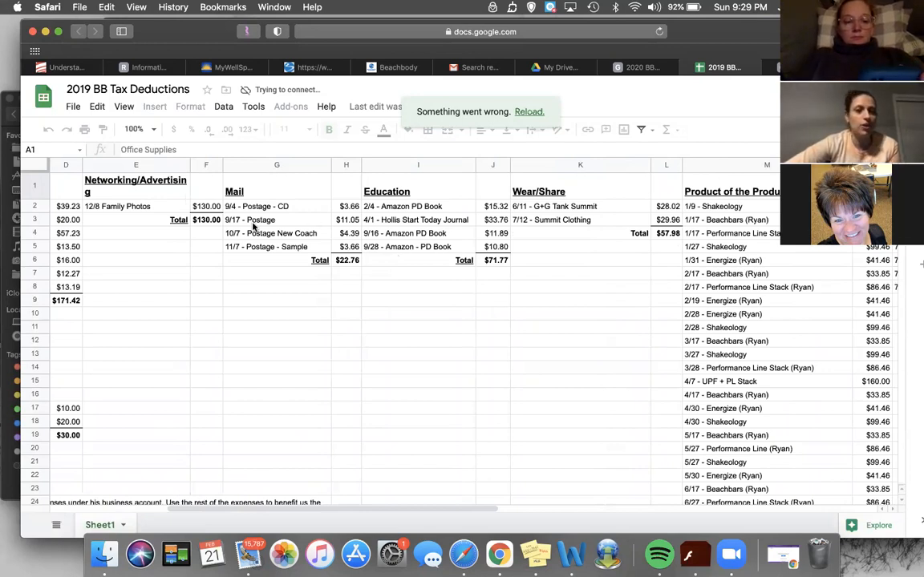
pyautogui.moveTo(435, 265)
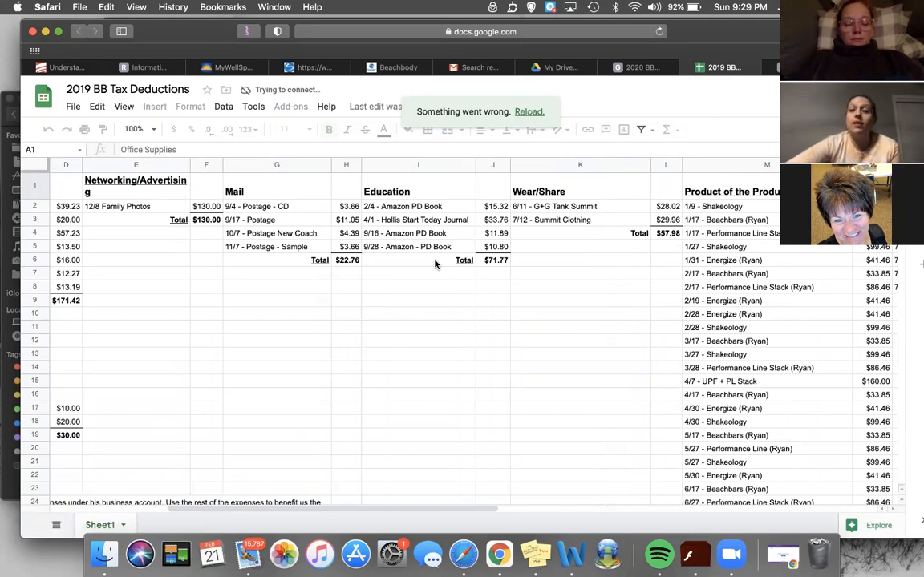
pyautogui.hscroll(3)
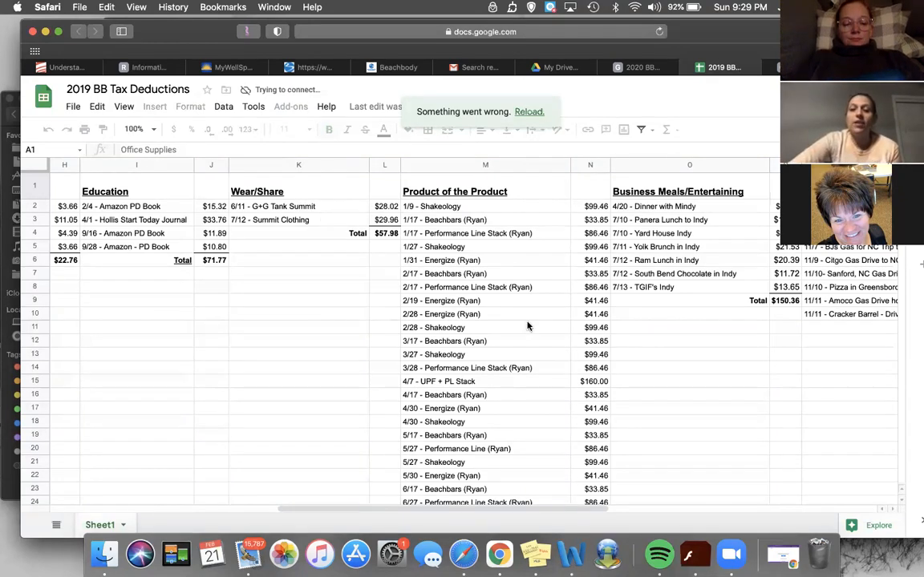
pyautogui.hscroll(3)
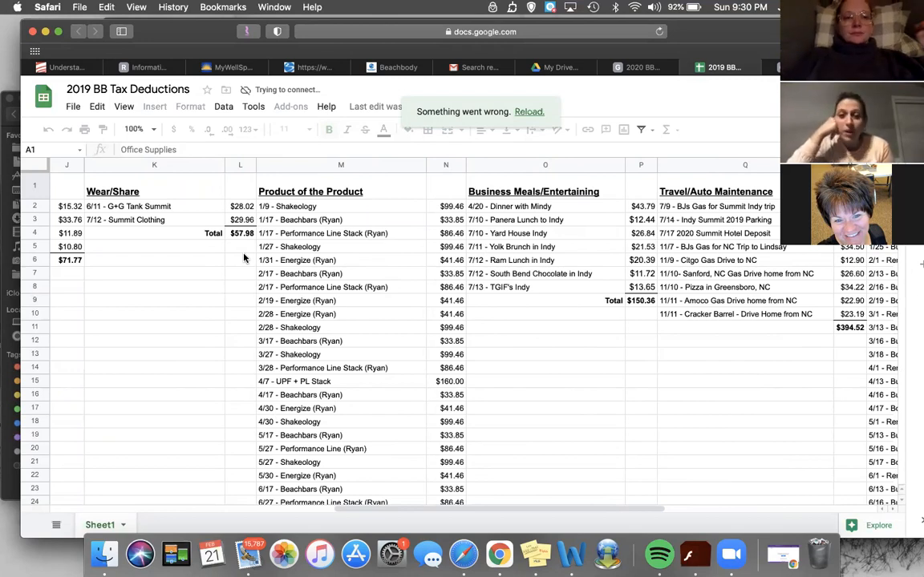
pyautogui.moveTo(361, 435)
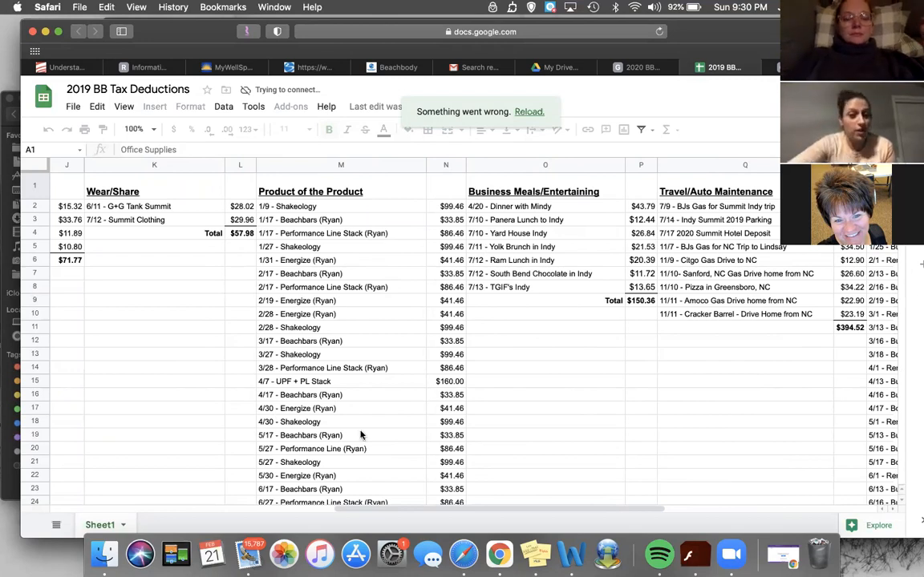
pyautogui.hscroll(-3)
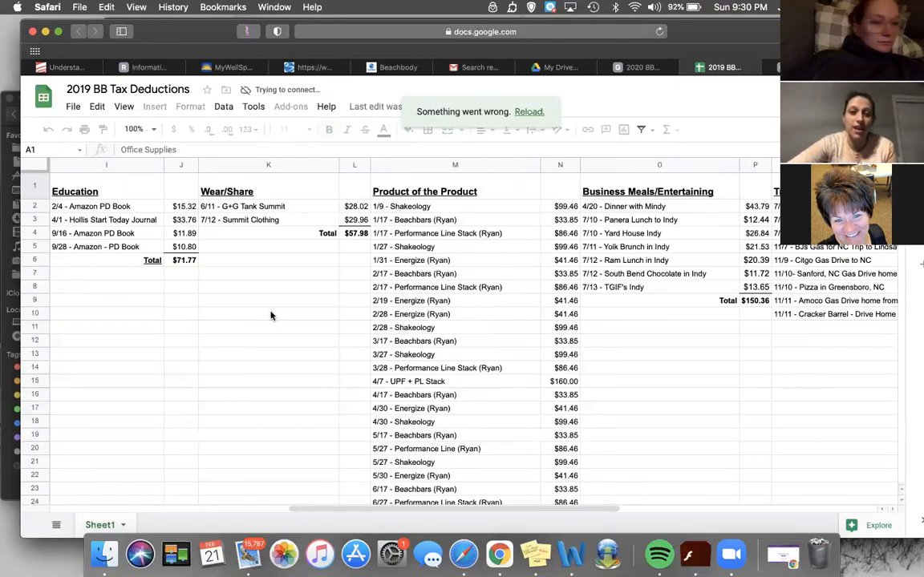
pyautogui.hscroll(3)
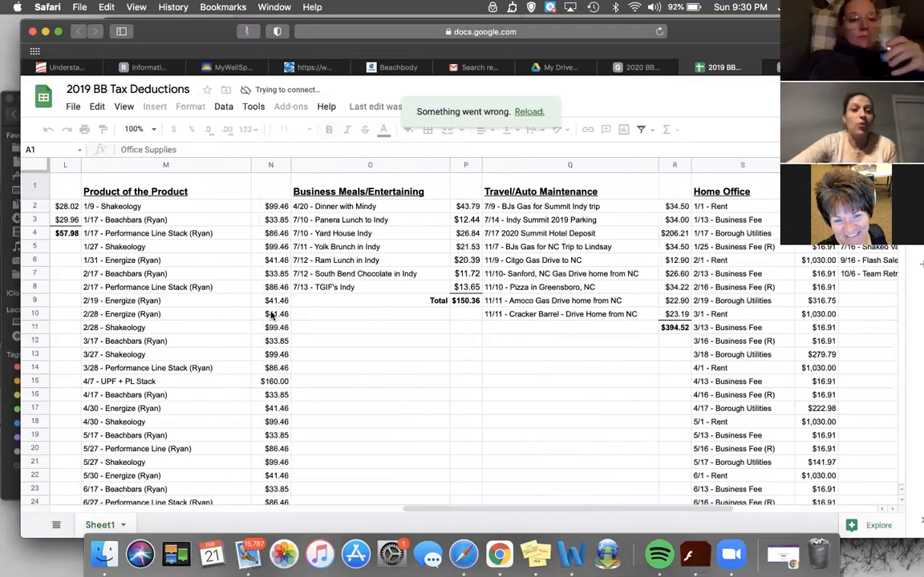
pyautogui.hscroll(-3)
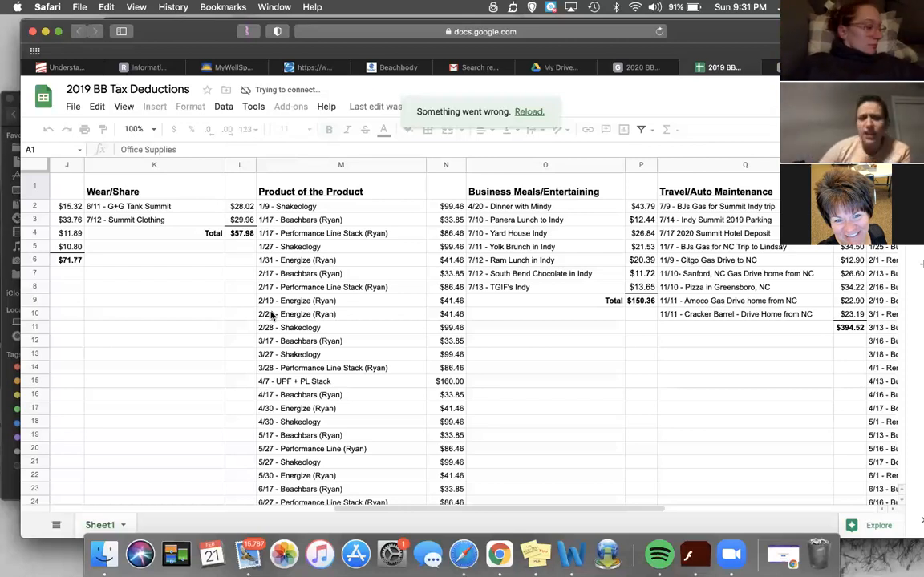
pyautogui.scroll(-3)
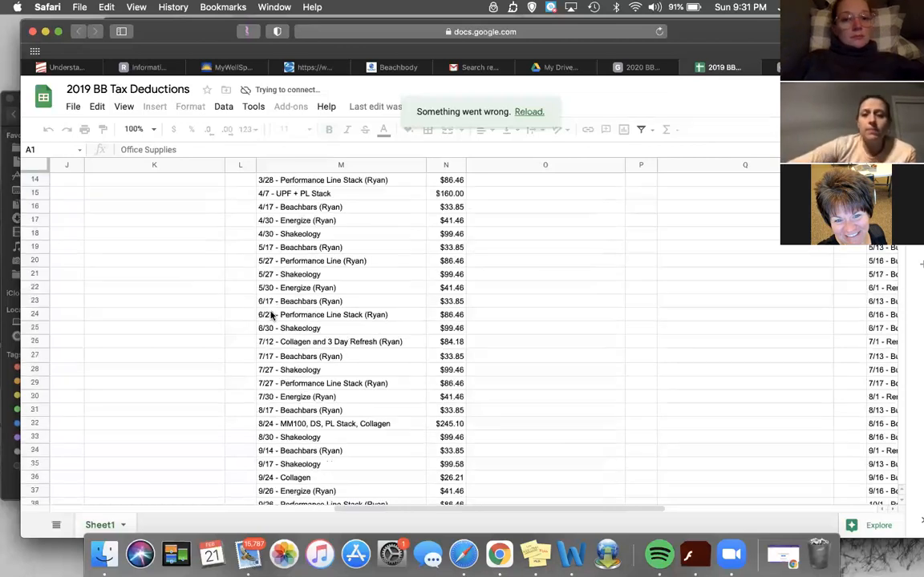
pyautogui.scroll(-3)
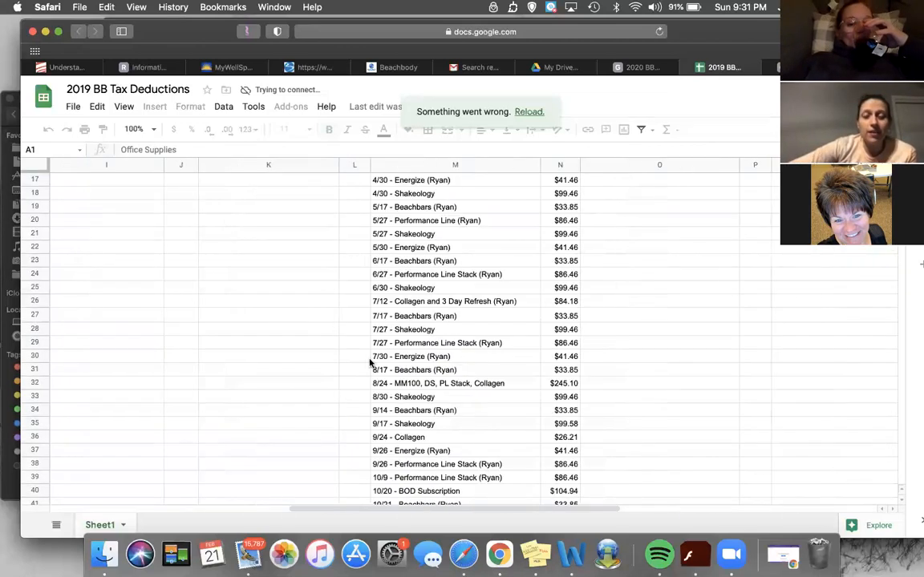
pyautogui.scroll(-3)
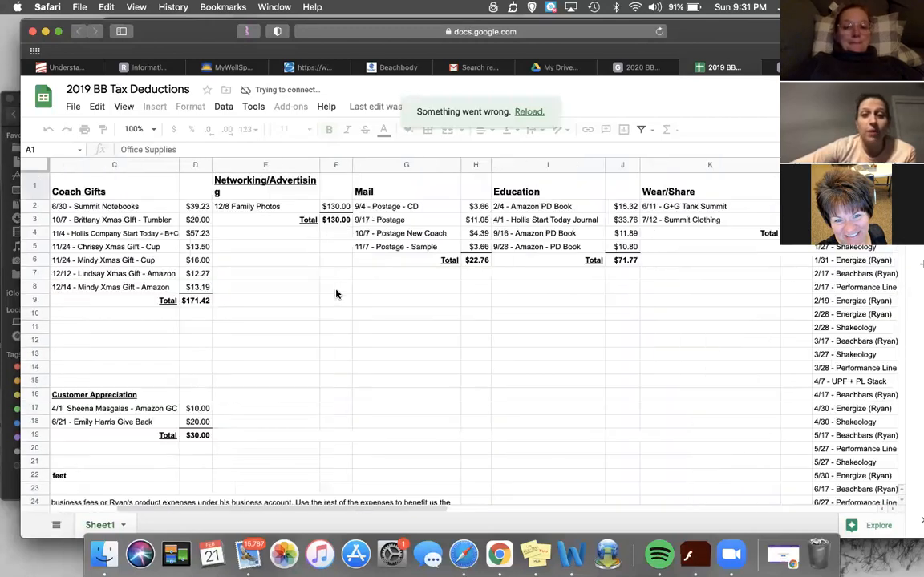
pyautogui.hscroll(3)
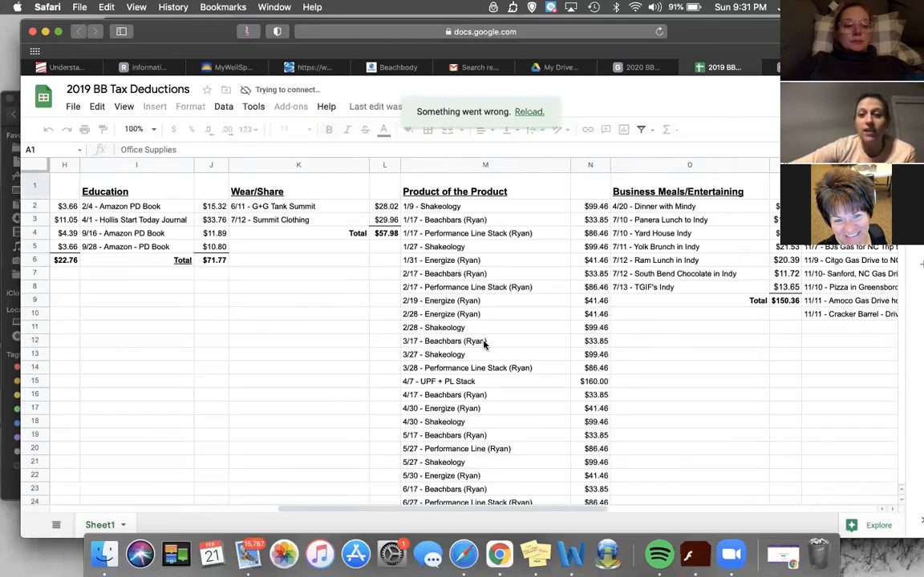
pyautogui.scroll(-3)
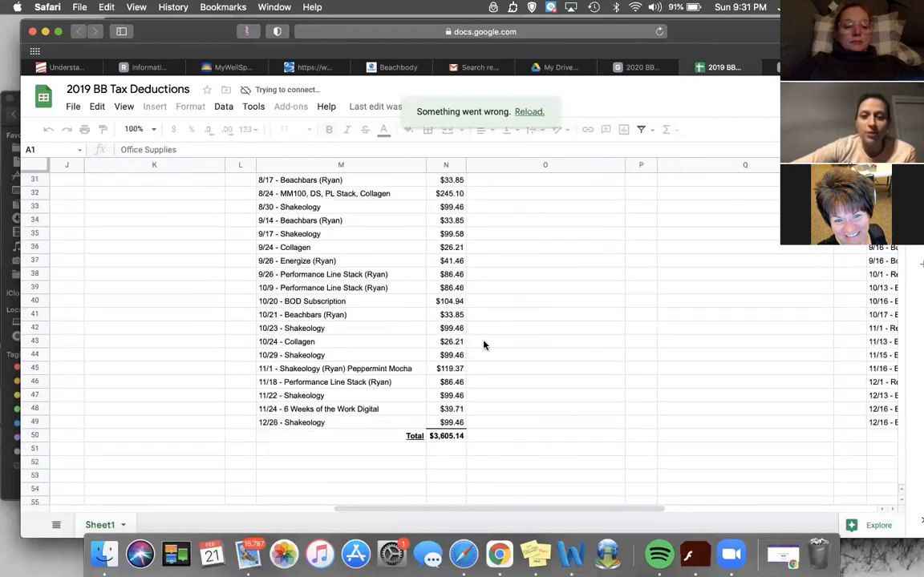
pyautogui.scroll(-3)
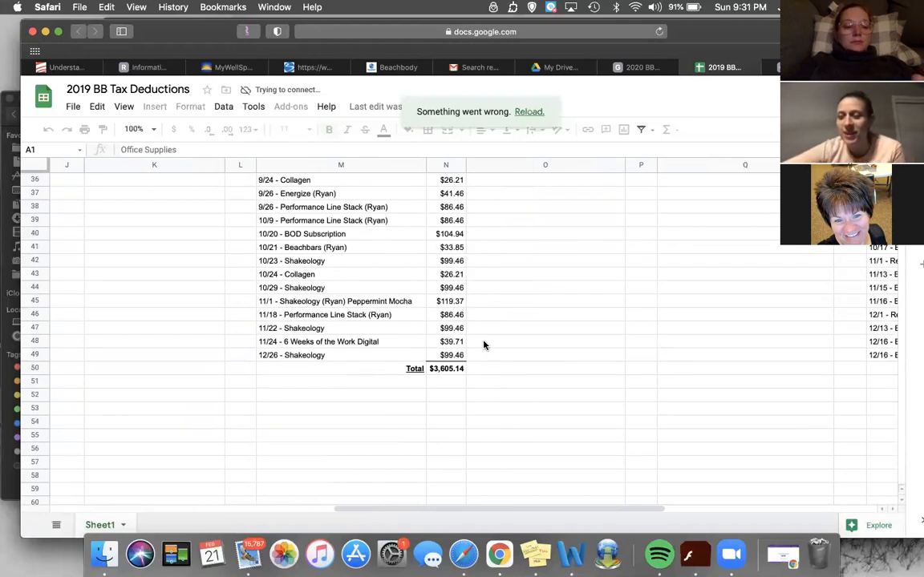
pyautogui.scroll(3)
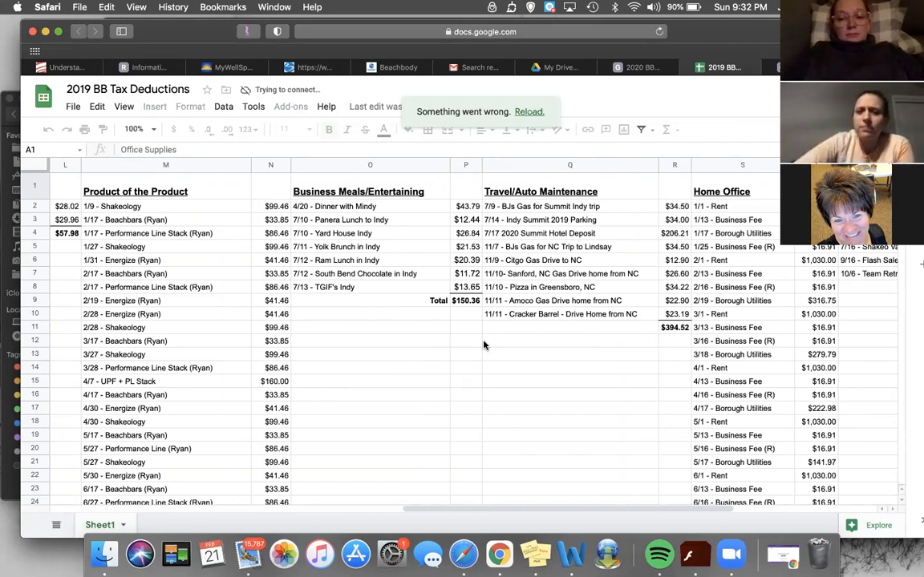
# - Scroll right to the Home Office and Petty Cash/Tips columns ($56.00 total)
pyautogui.hscroll(3)
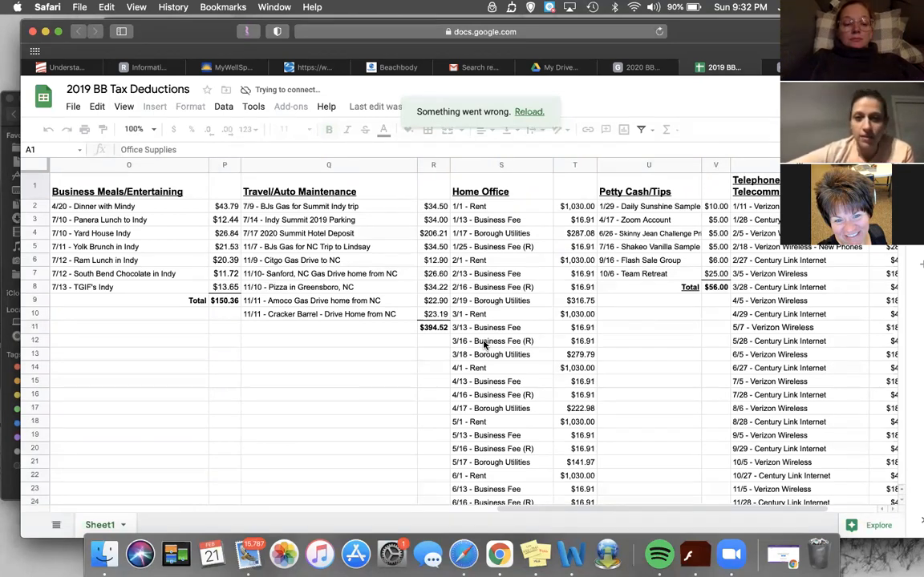
# - Scroll right to the Telephone/Telecommunications column with Verizon Wireless and Century Link entries
pyautogui.hscroll(3)
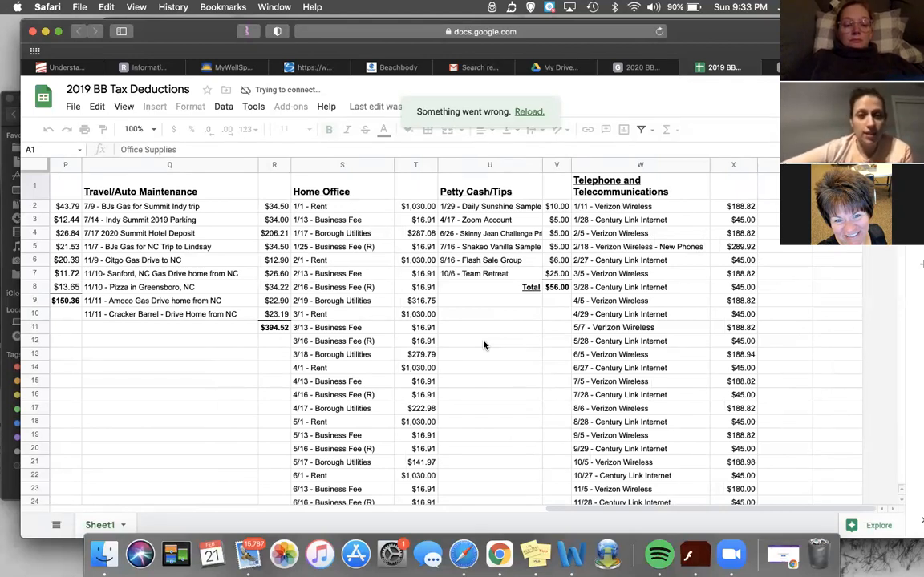
pyautogui.moveTo(452, 337)
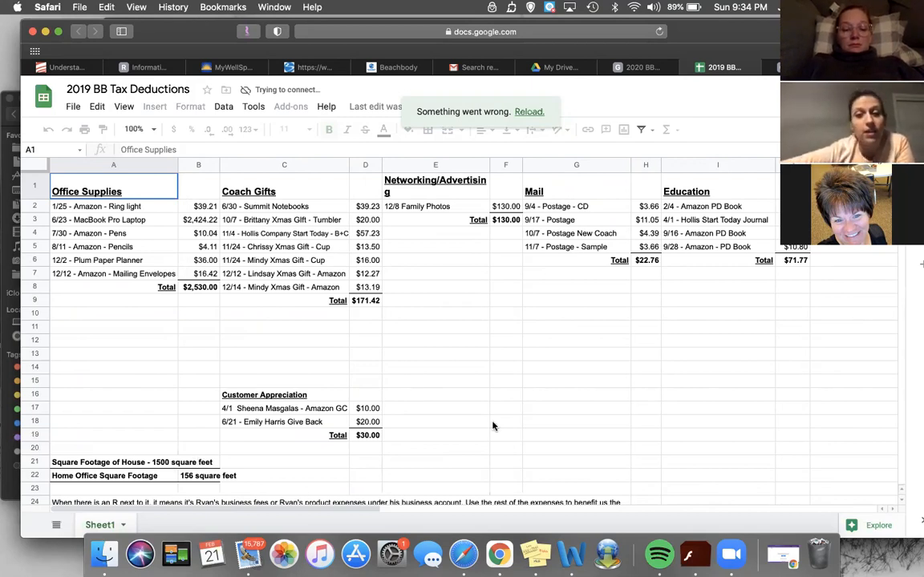
pyautogui.hscroll(3)
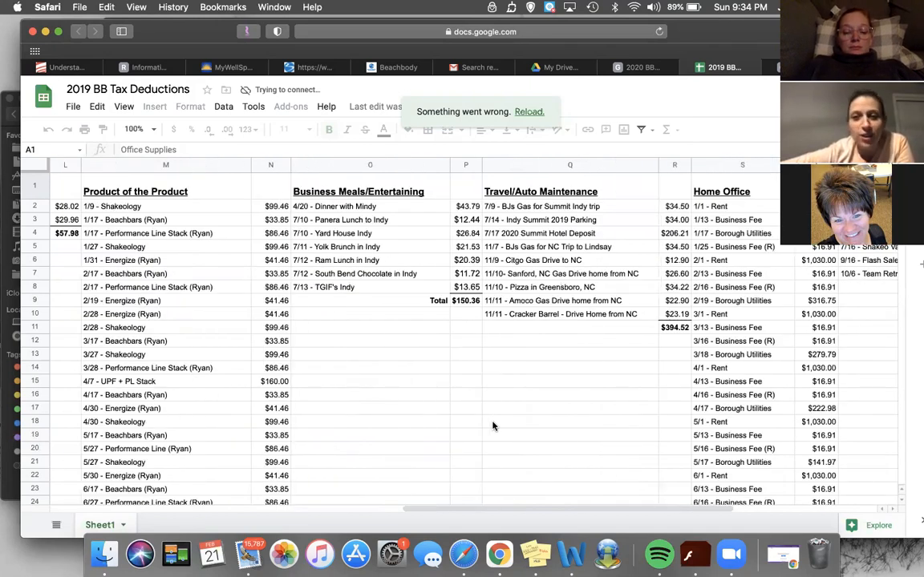
pyautogui.hscroll(3)
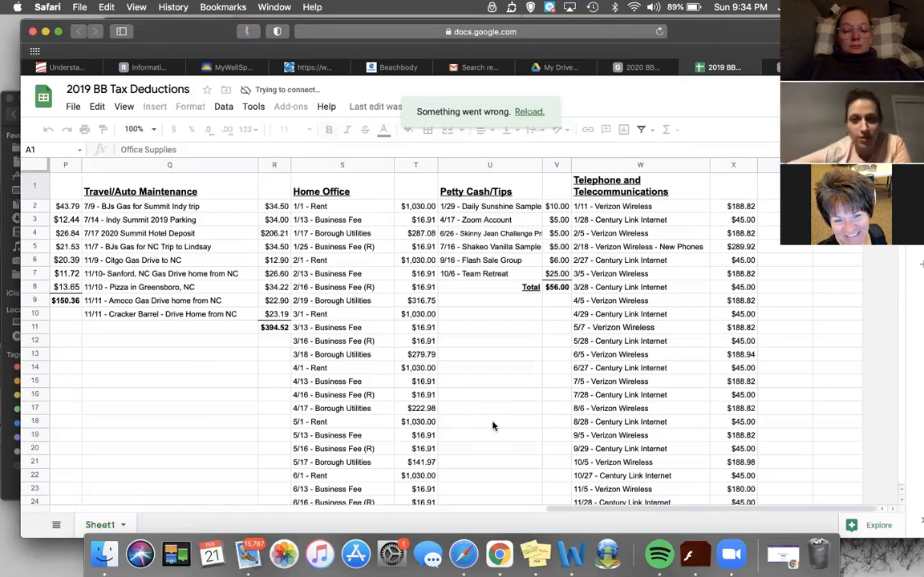
pyautogui.moveTo(589, 259)
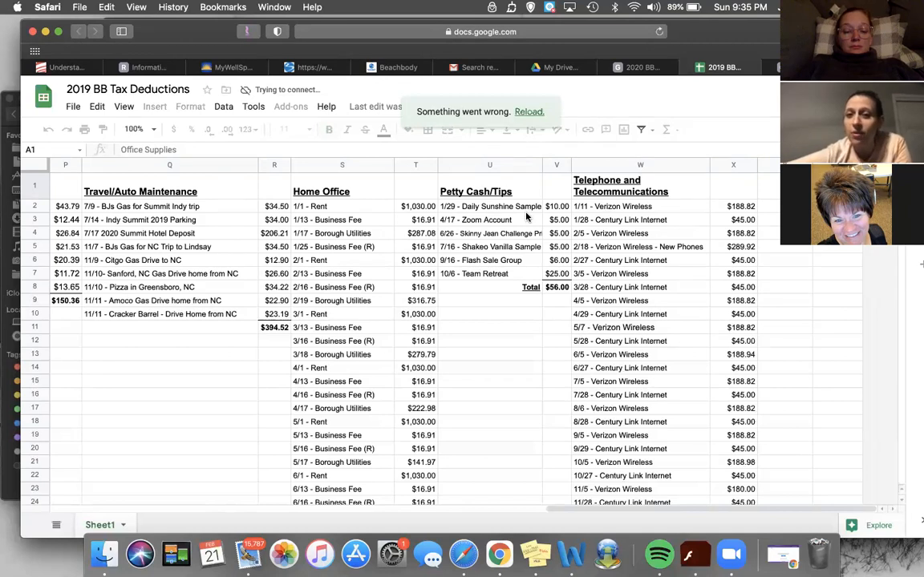
pyautogui.moveTo(503, 238)
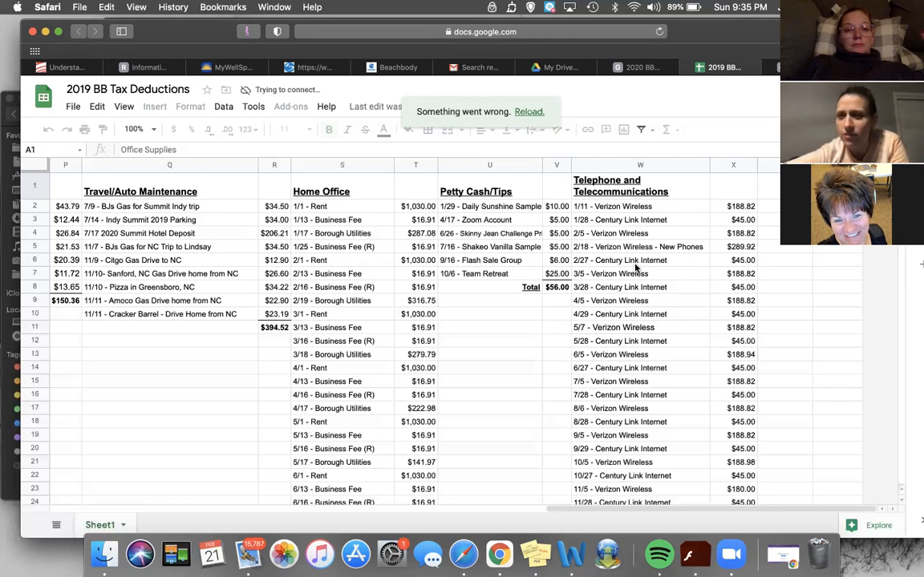
pyautogui.scroll(-3)
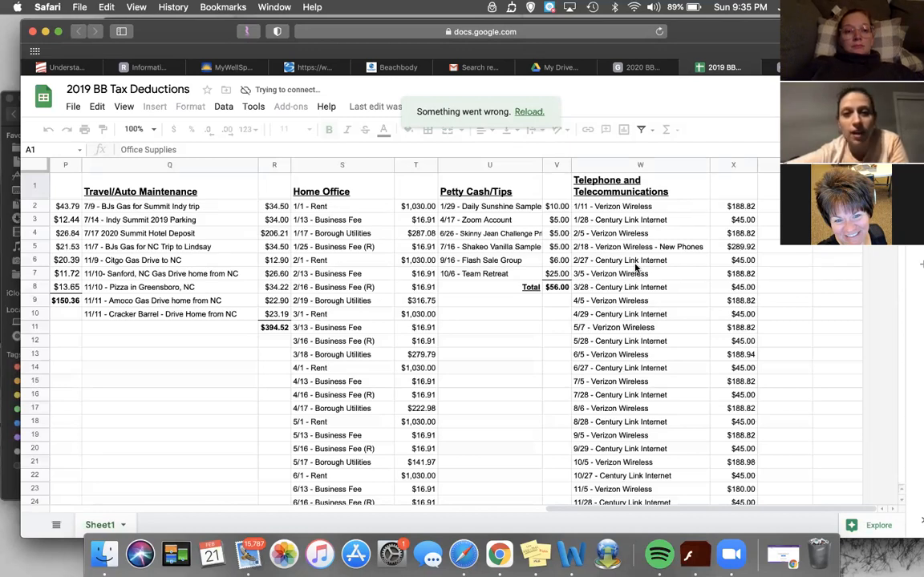
pyautogui.scroll(-3)
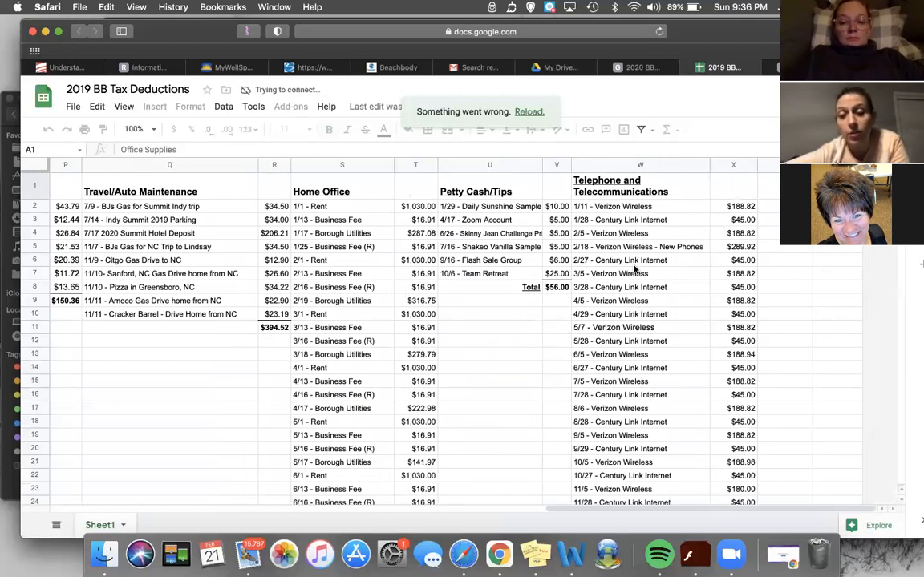
pyautogui.scroll(-3)
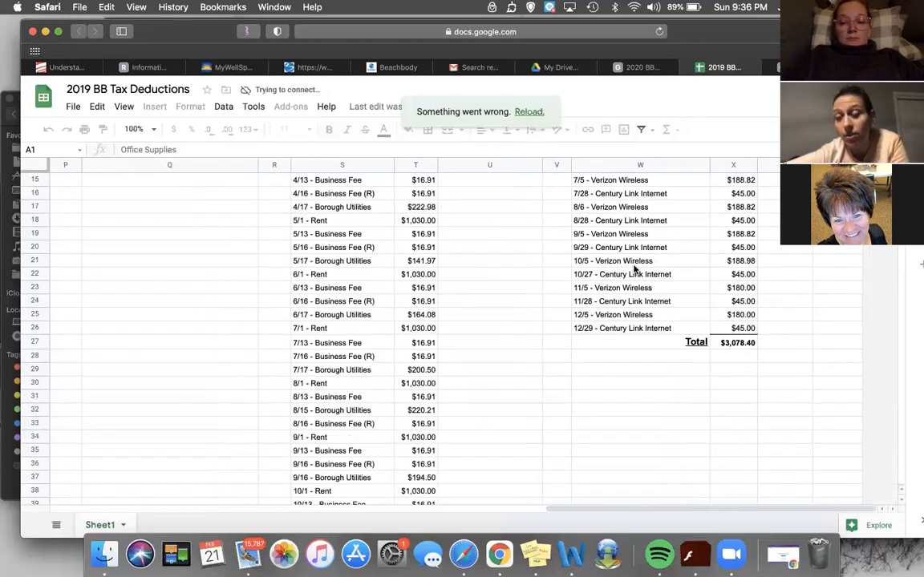
pyautogui.moveTo(748, 346)
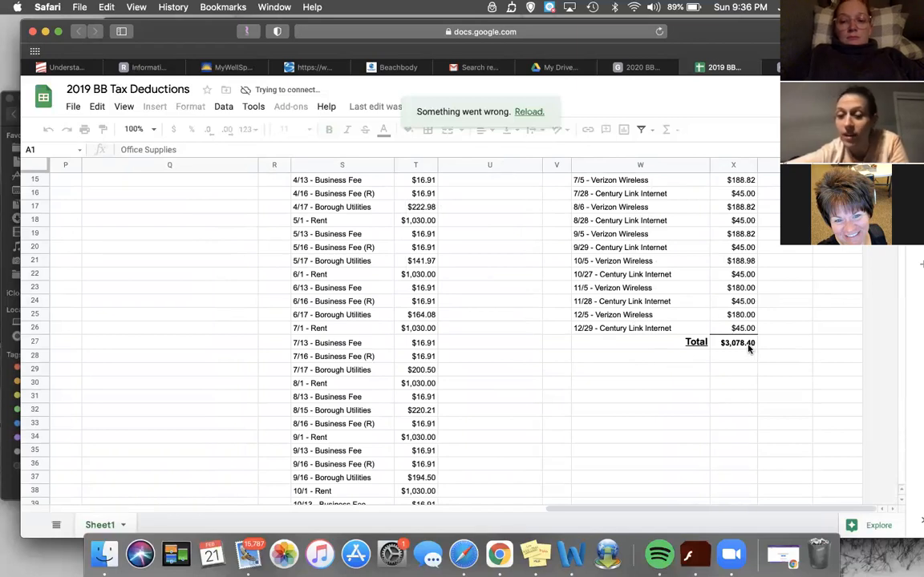
pyautogui.moveTo(613, 240)
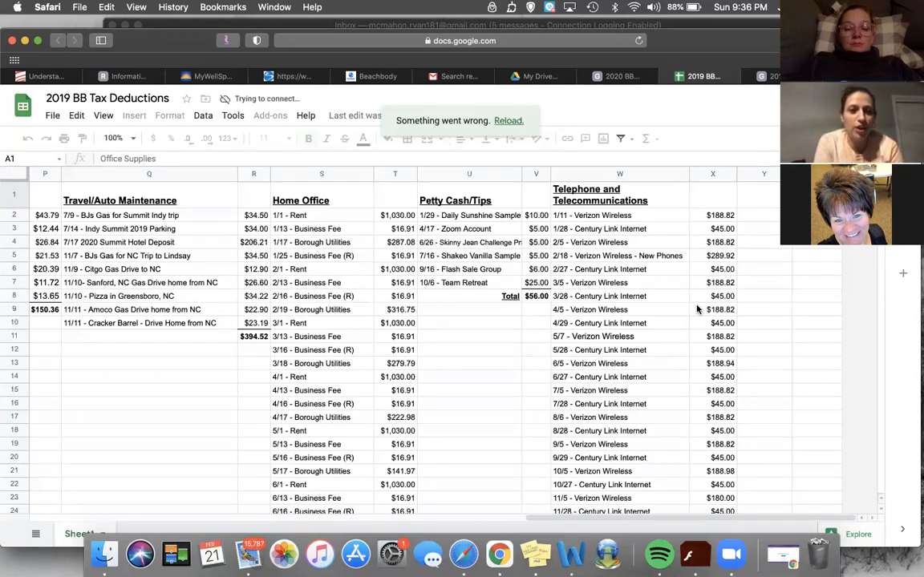
# - Scroll down to the $15,386.09 Home Office total and back up
pyautogui.scroll(-3)
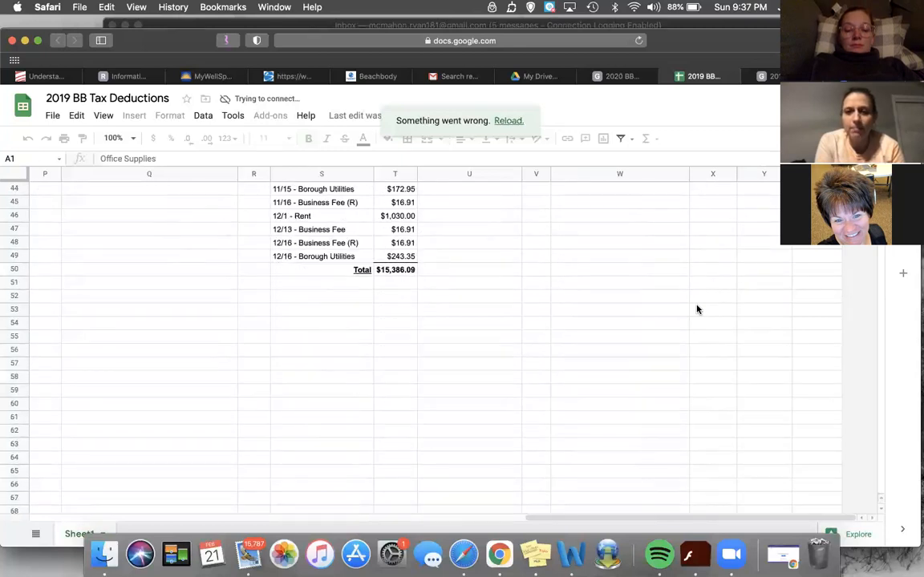
pyautogui.scroll(3)
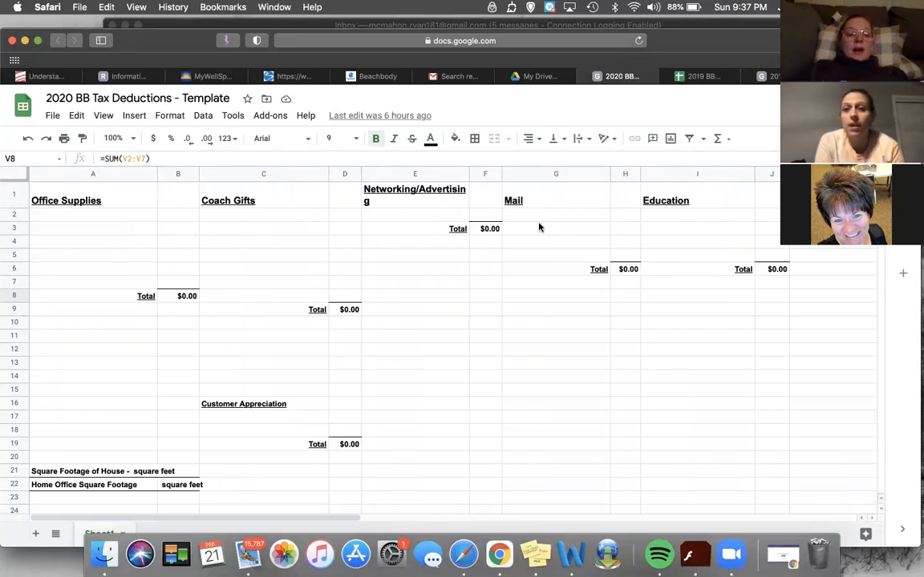
pyautogui.moveTo(445, 285)
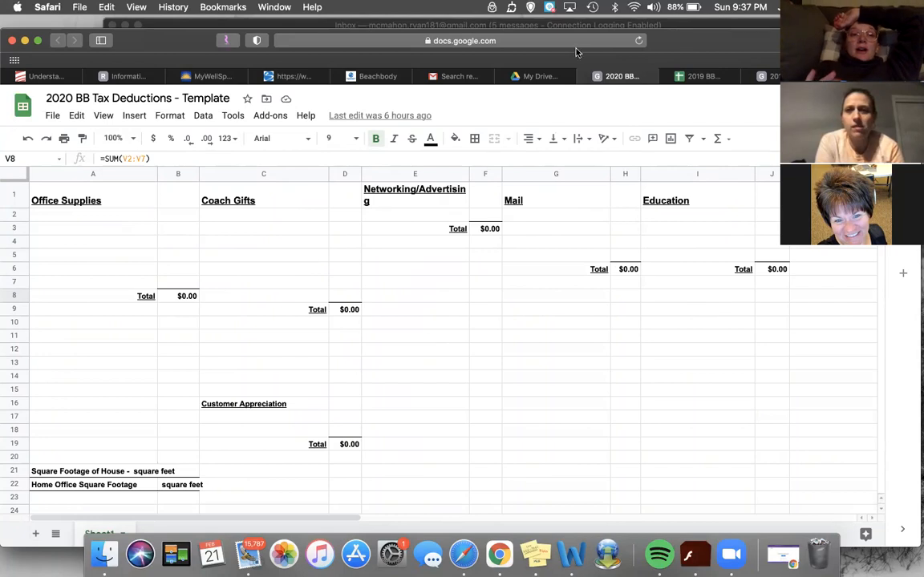
pyautogui.click(699, 76)
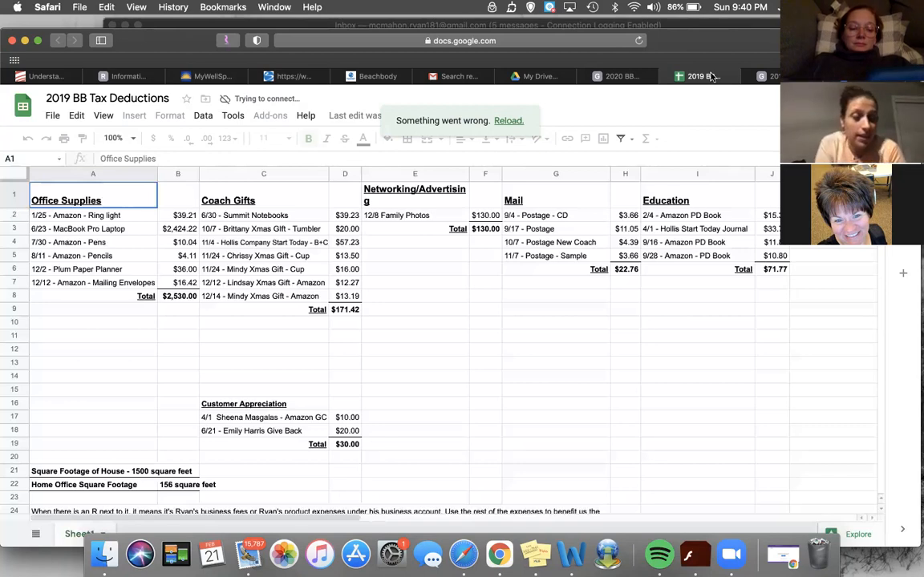
pyautogui.moveTo(588, 314)
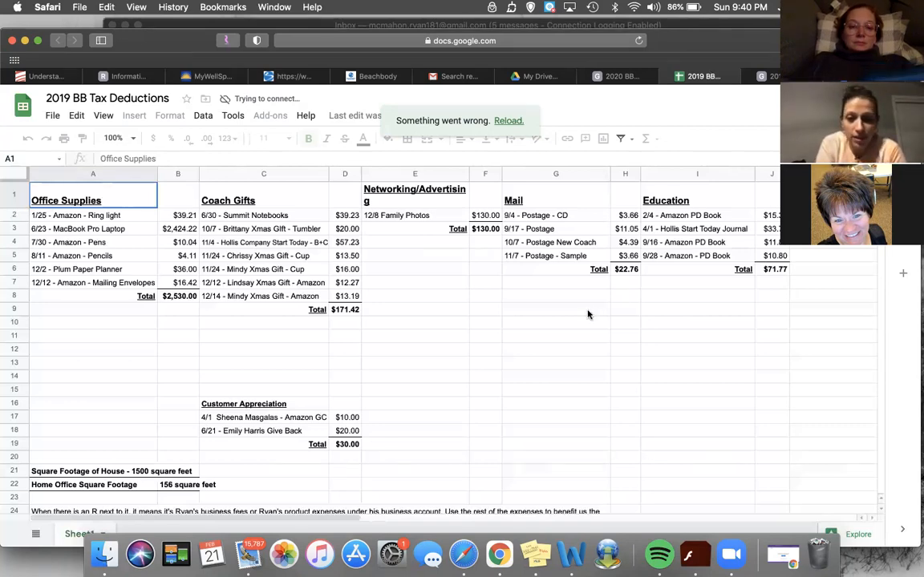
pyautogui.scroll(-3)
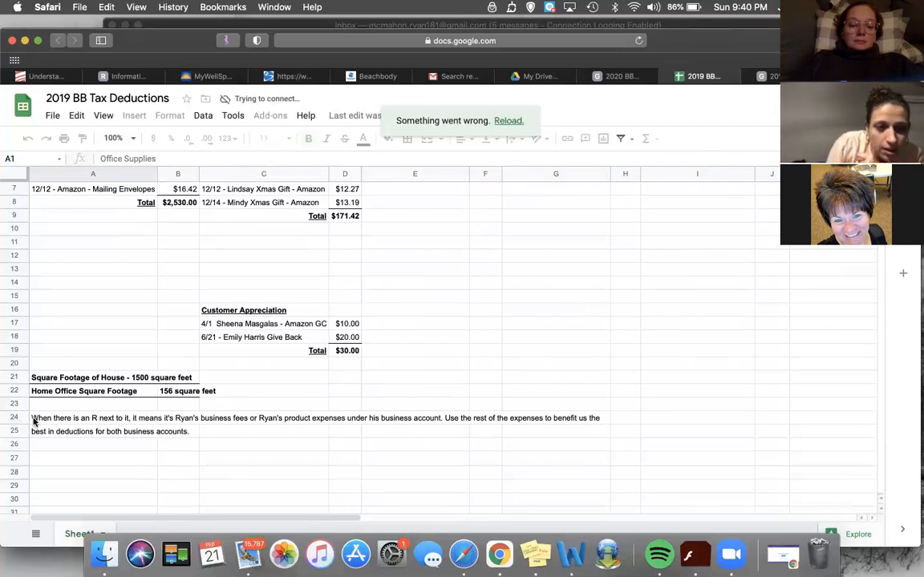
pyautogui.click(80, 418)
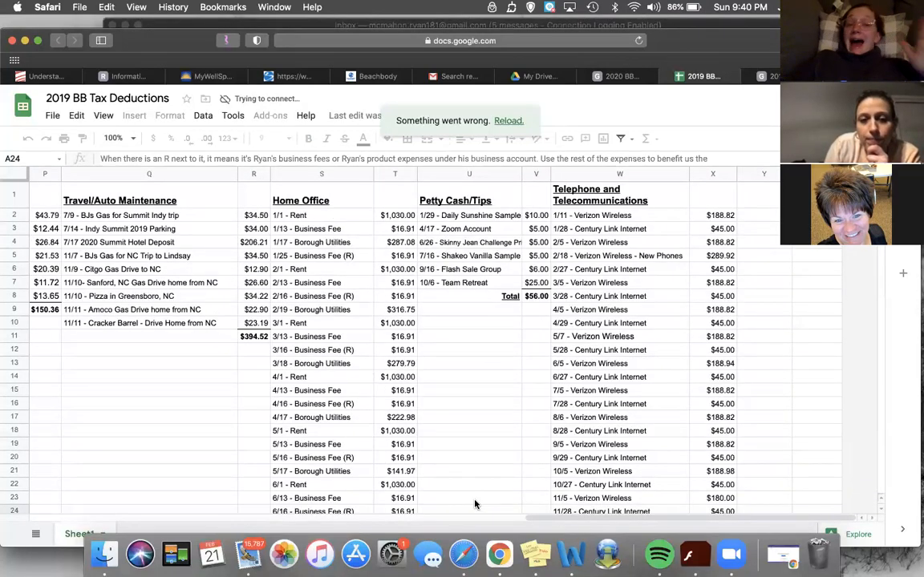
# - Scroll left in the 2015 tracker, then return to the blank 2020 template tab
pyautogui.hscroll(-3)
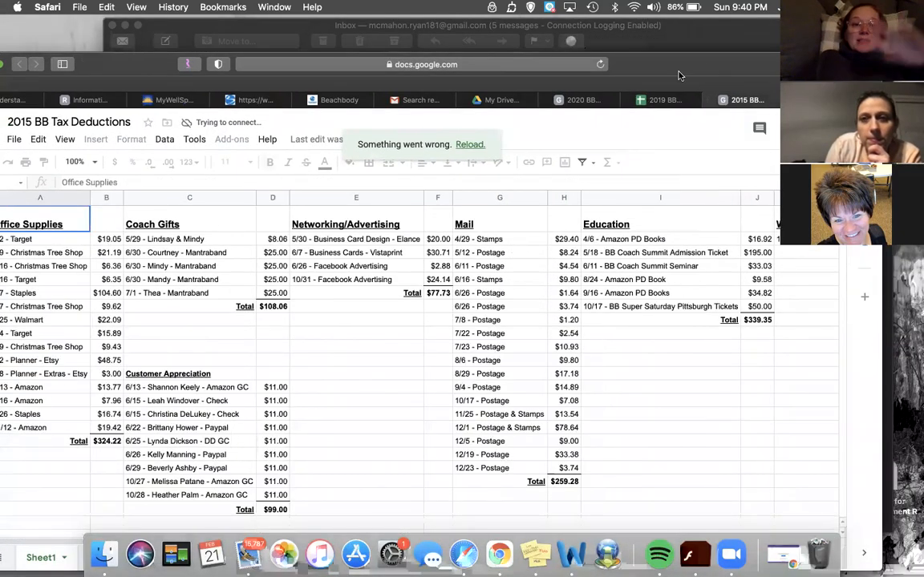
pyautogui.click(582, 99)
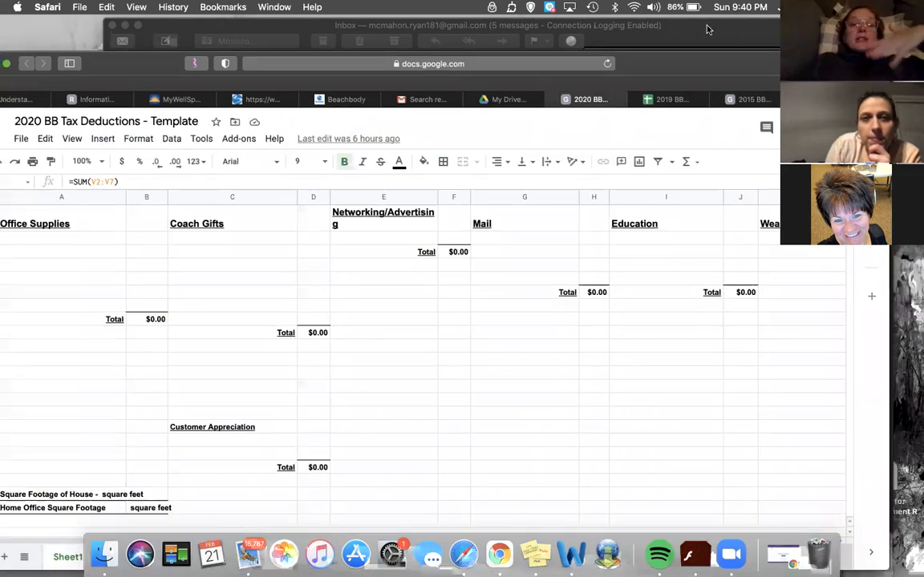